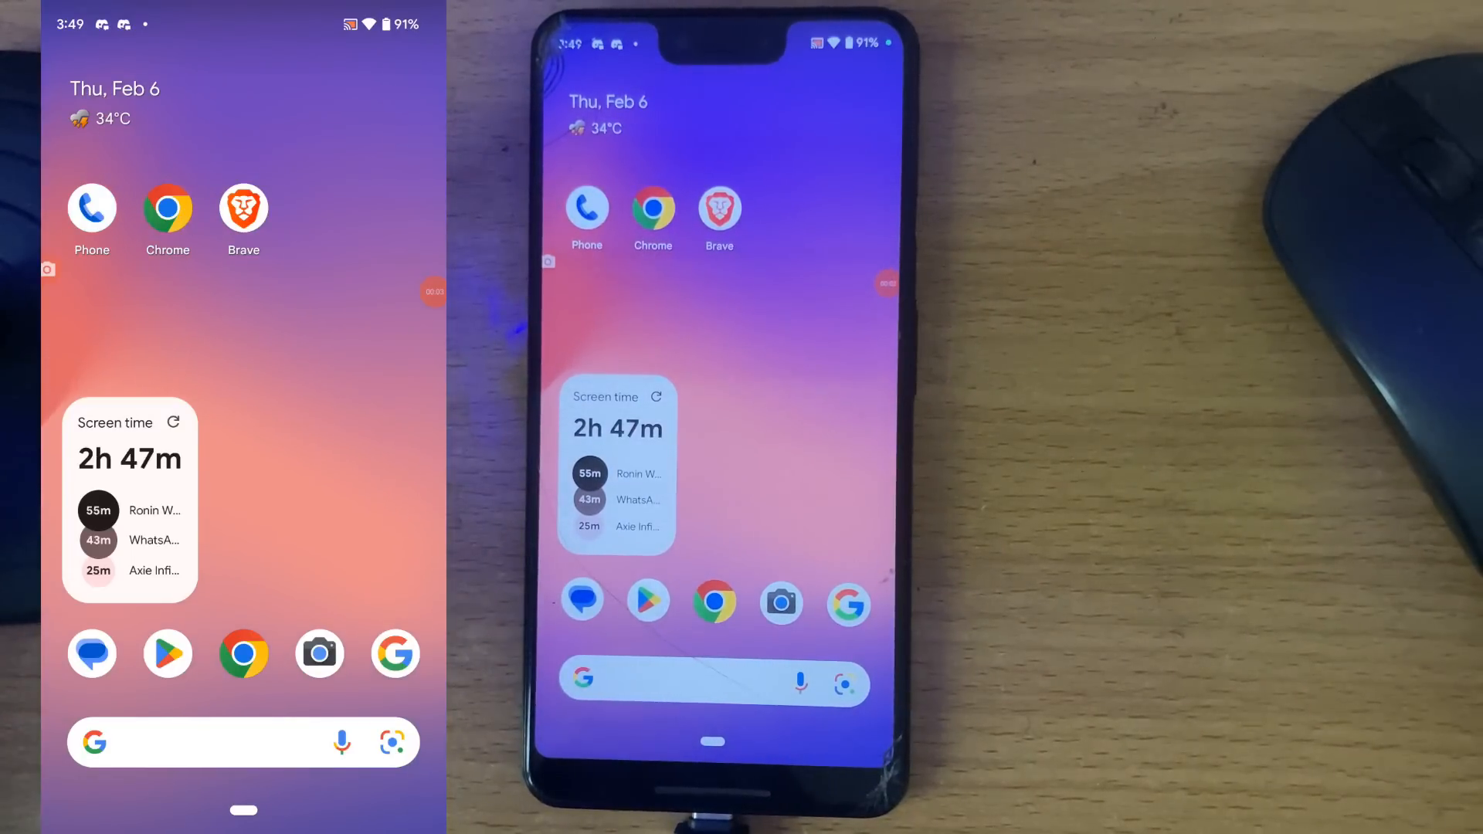
{"action": "mouse_move", "coordinate": [1400, 652]}
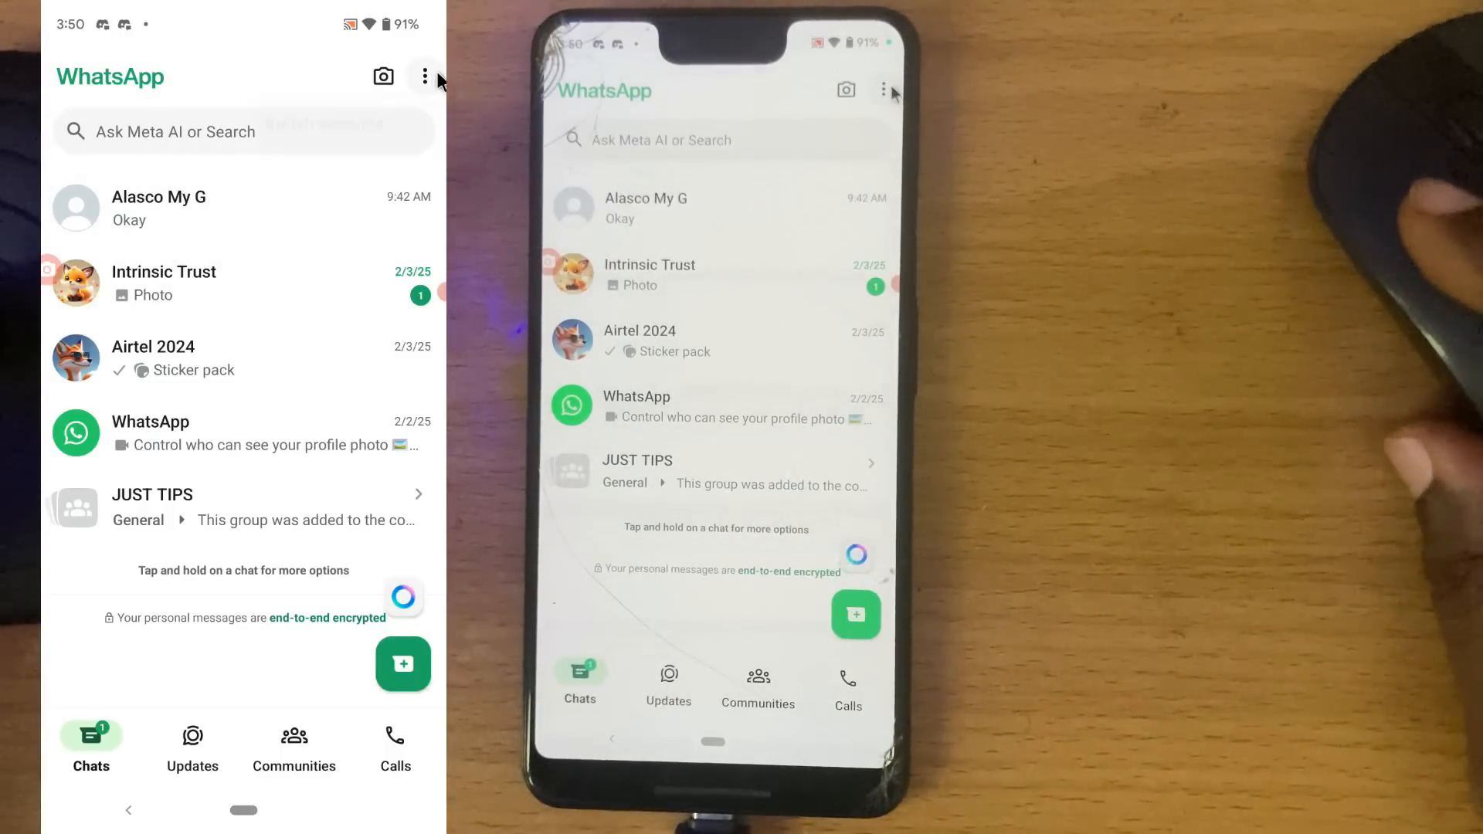
{"action": "left_click", "coordinate": [424, 76]}
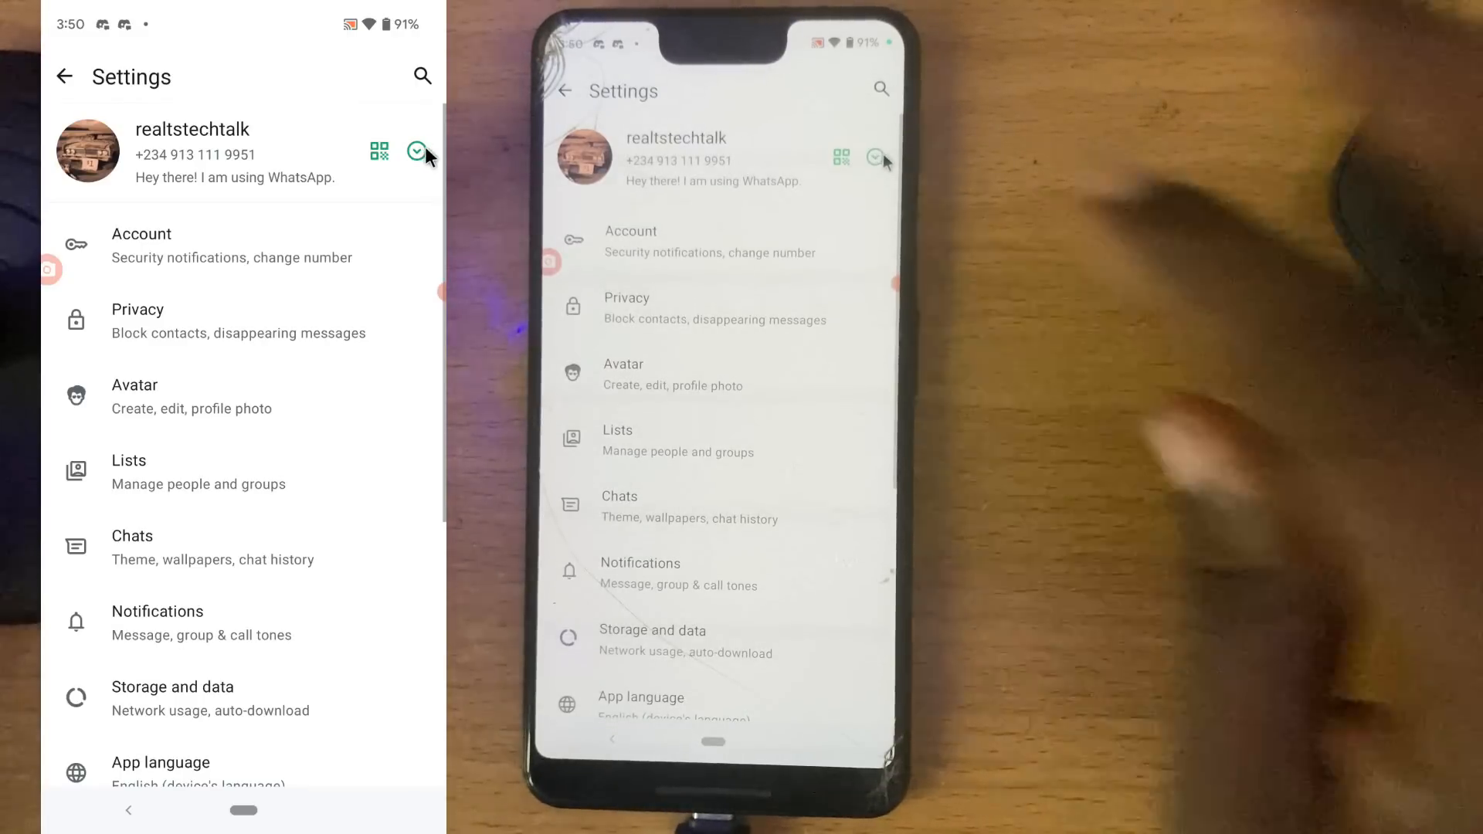
{"action": "left_click", "coordinate": [416, 151]}
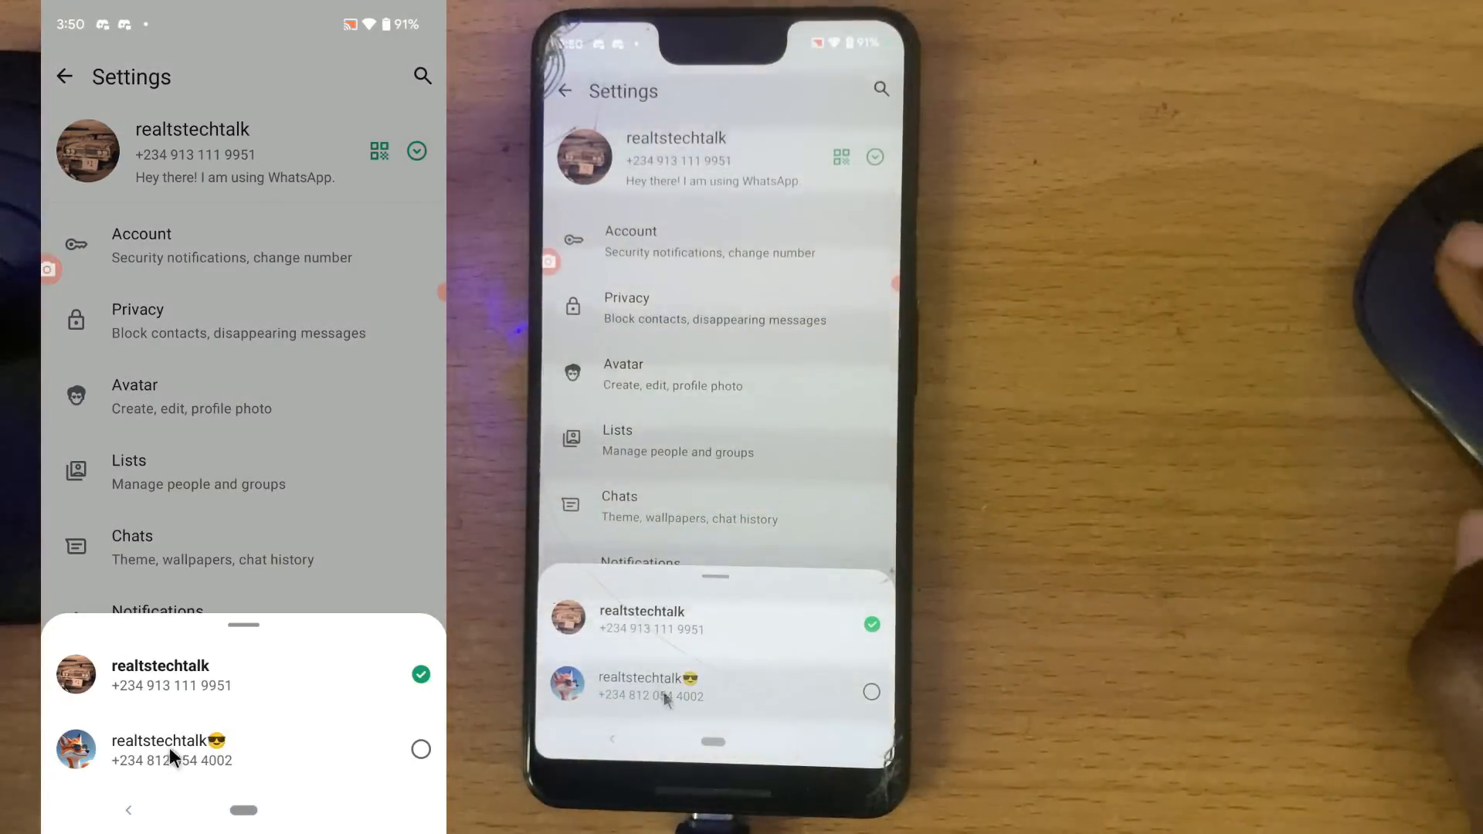
{"action": "mouse_move", "coordinate": [160, 644]}
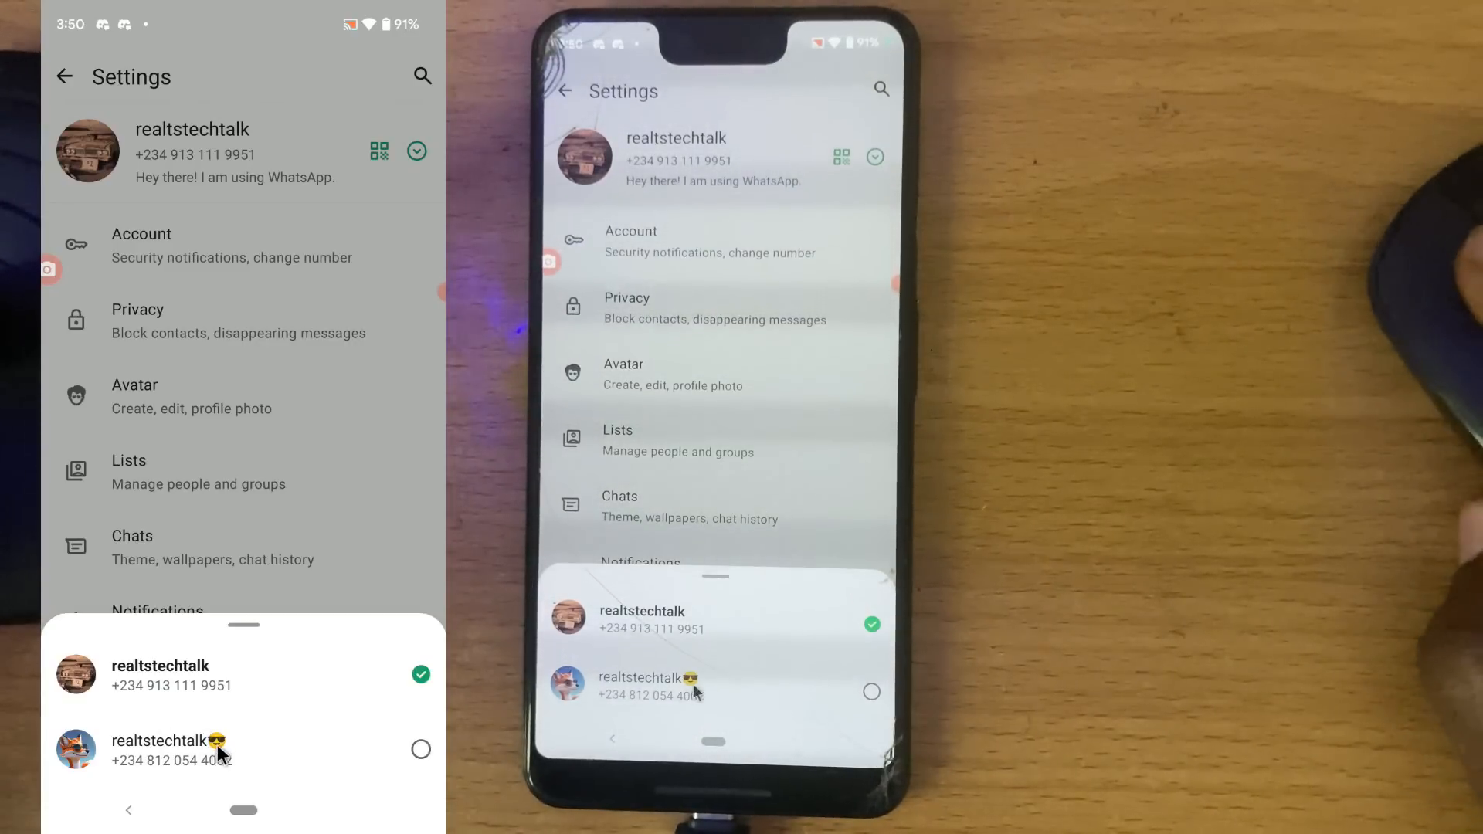
{"action": "mouse_move", "coordinate": [263, 747]}
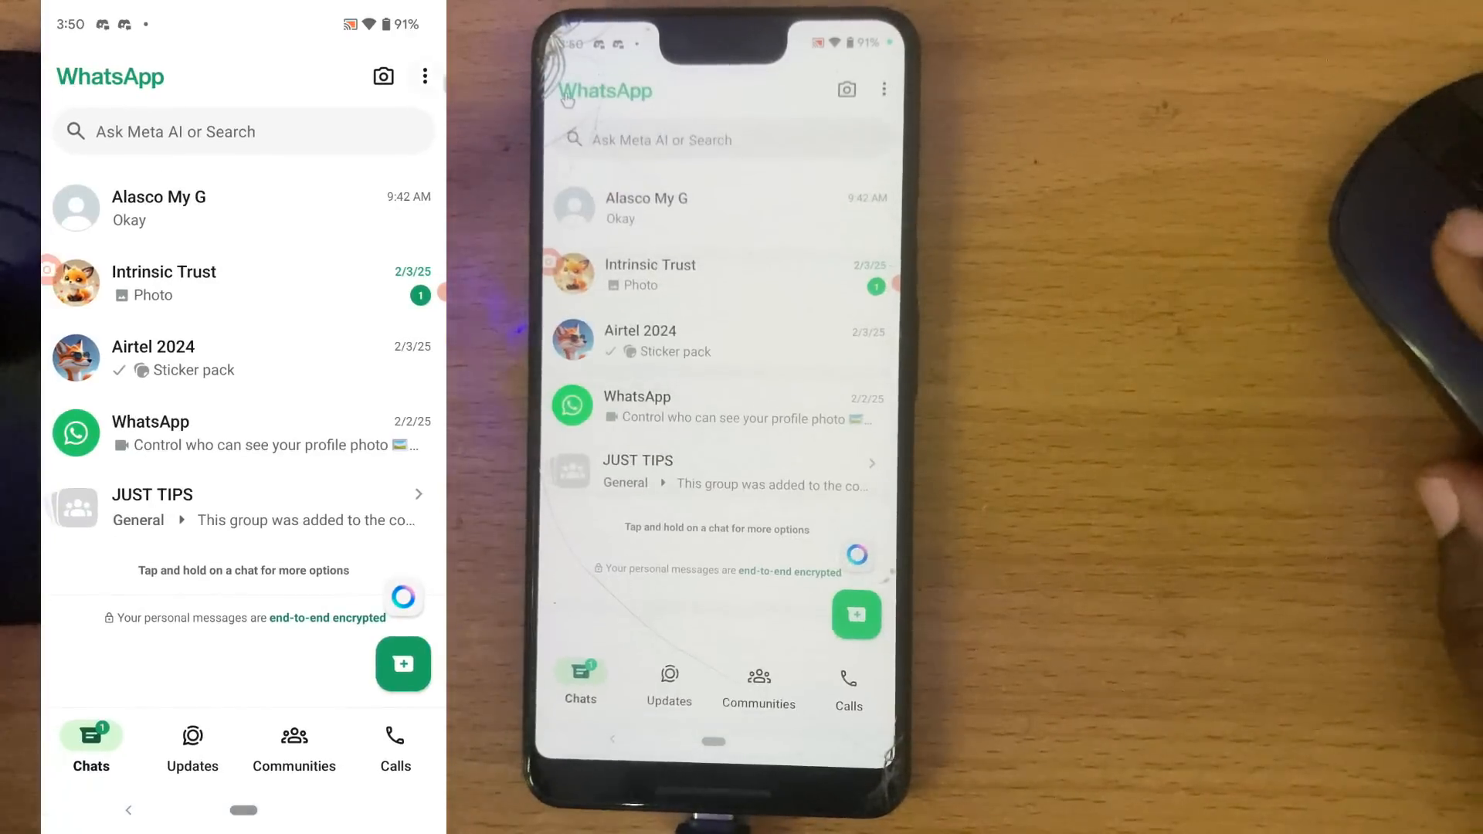
- Go to WhatsApp Settings through the three-dot menu, heading for the Account page
{"action": "left_click", "coordinate": [424, 77]}
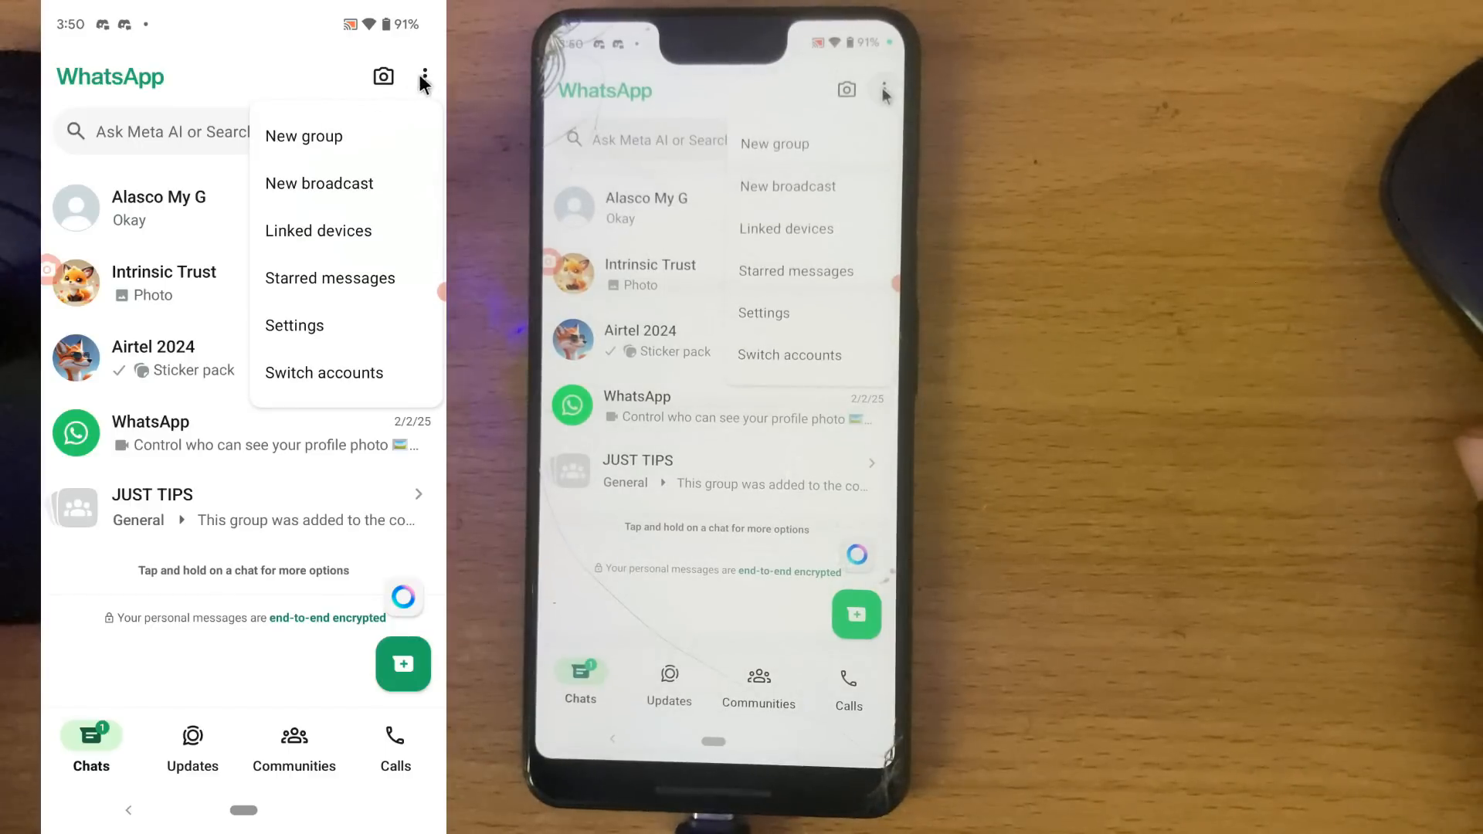
{"action": "left_click", "coordinate": [295, 325]}
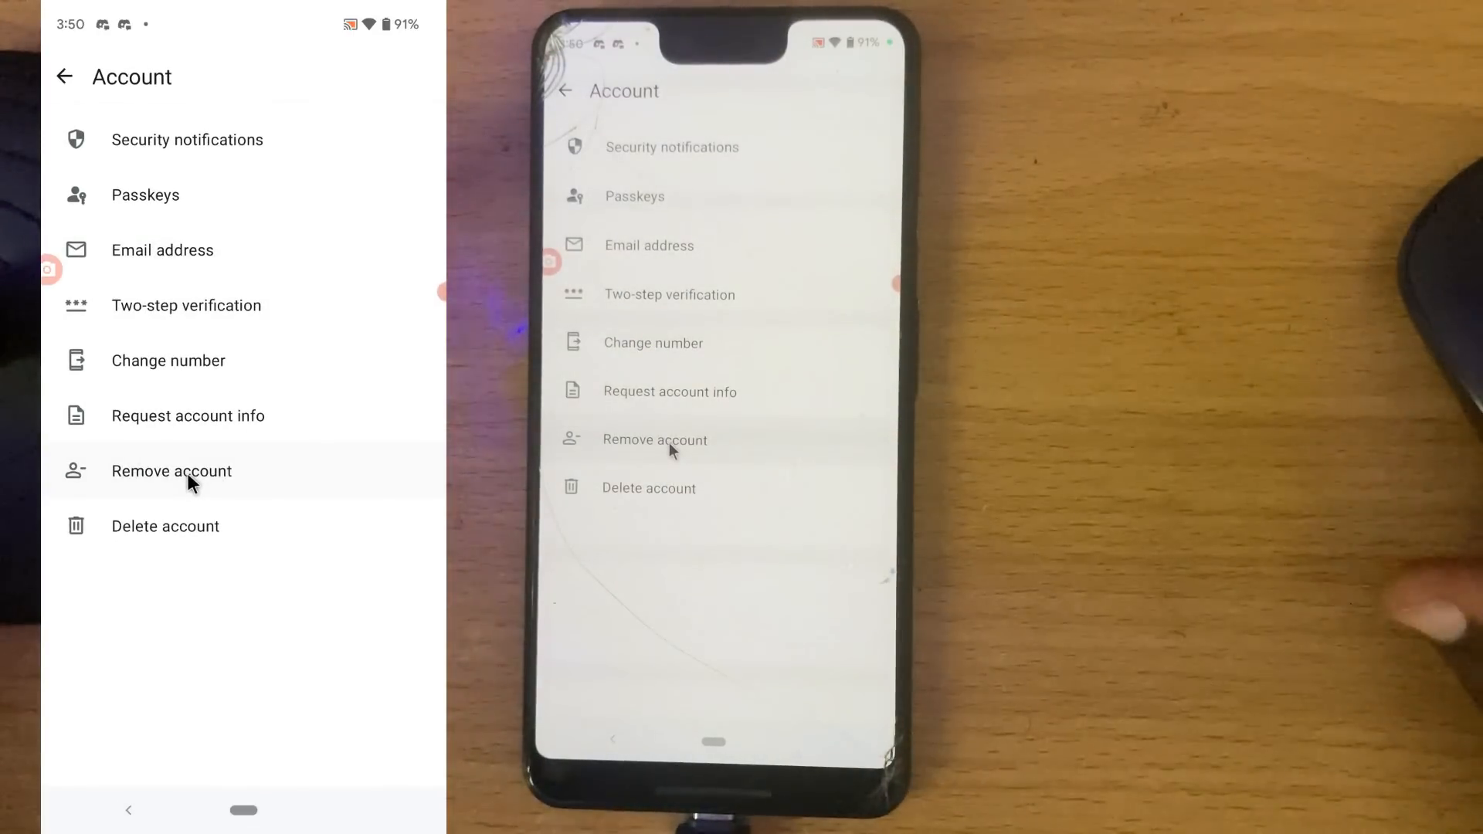
- Choose Remove account on the Account settings page to see the removal warning
{"action": "left_click", "coordinate": [171, 471]}
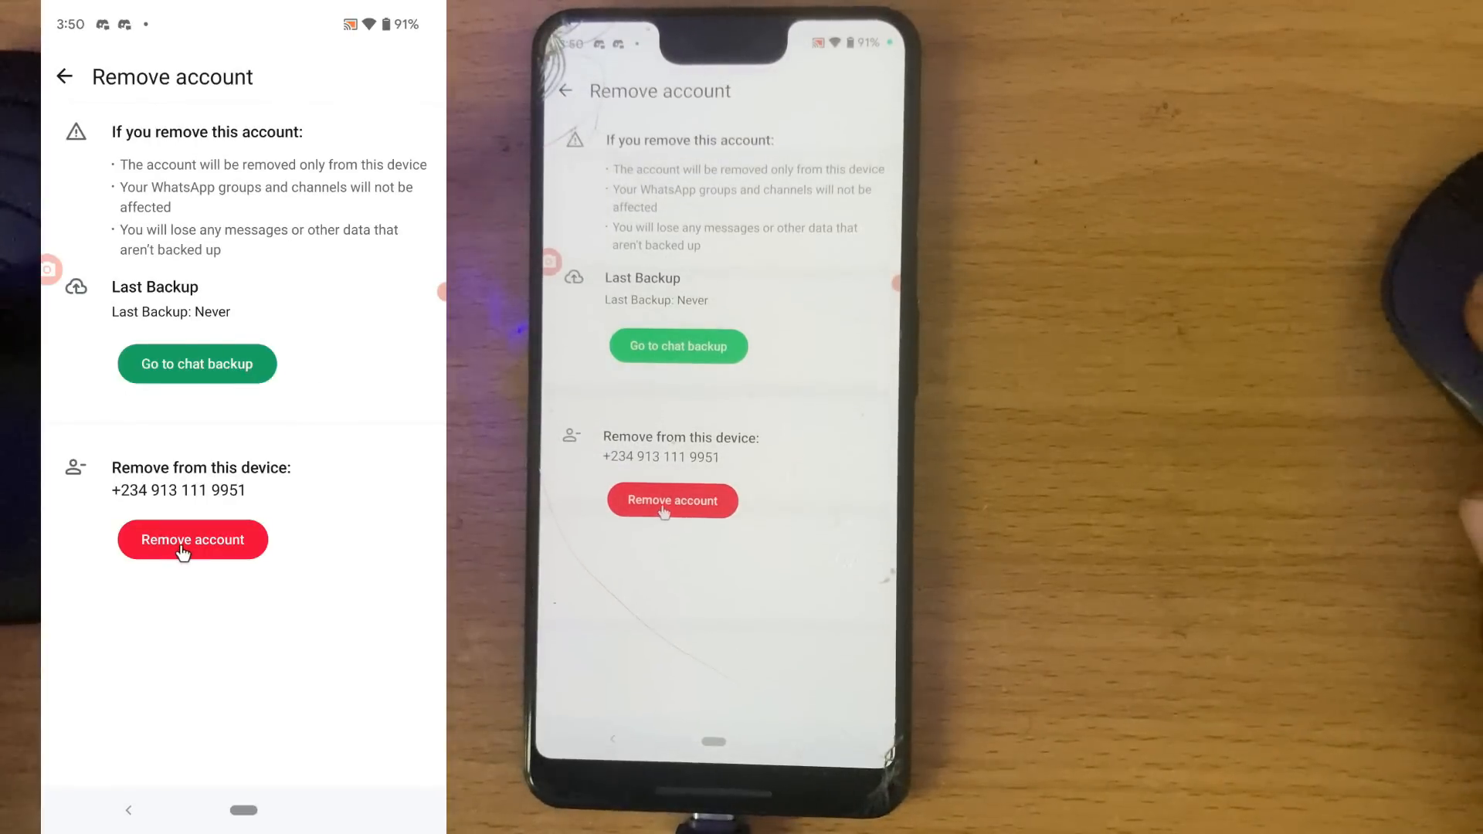
{"action": "mouse_move", "coordinate": [309, 138]}
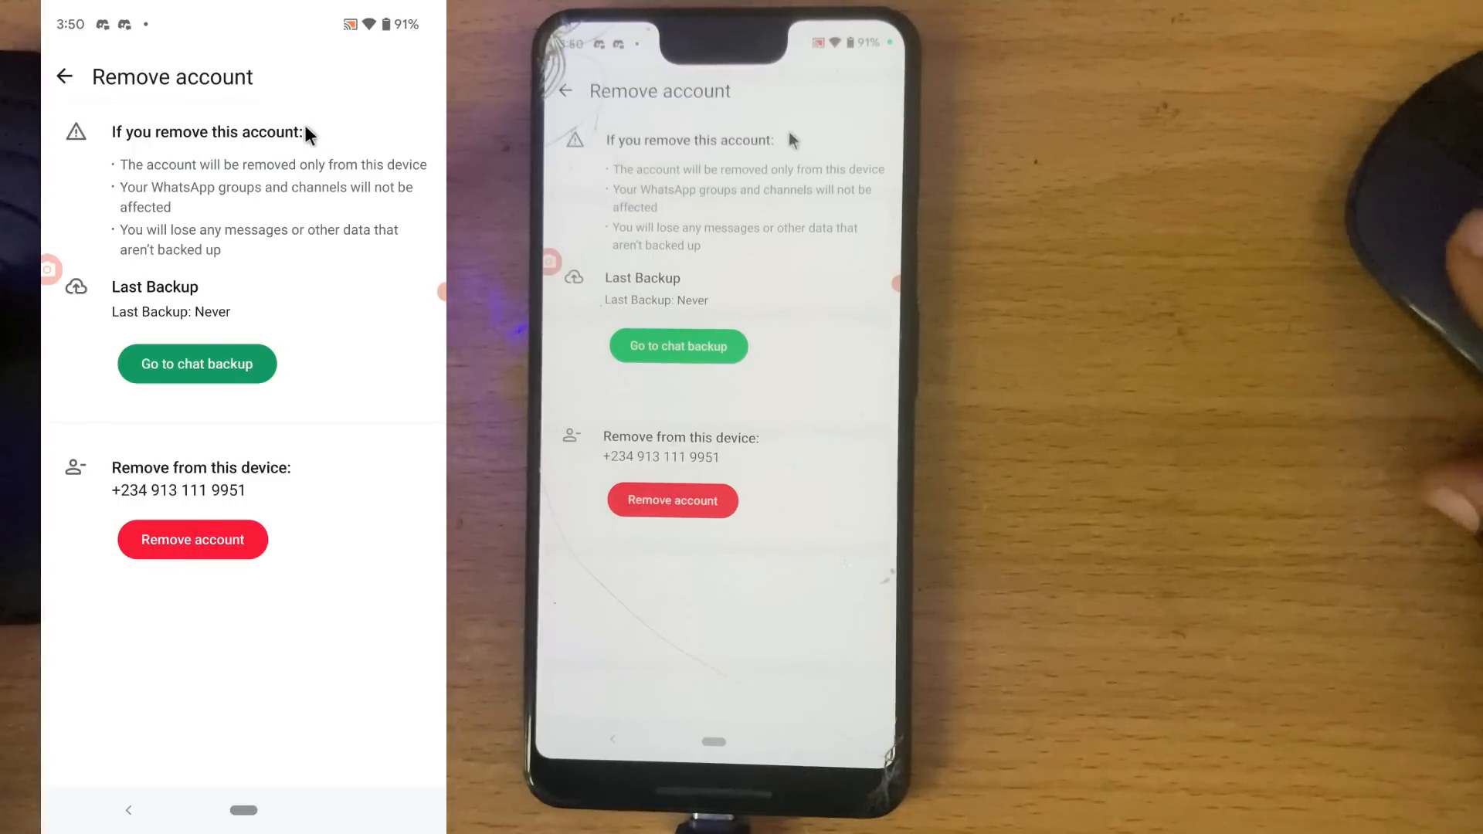
{"action": "mouse_move", "coordinate": [217, 244]}
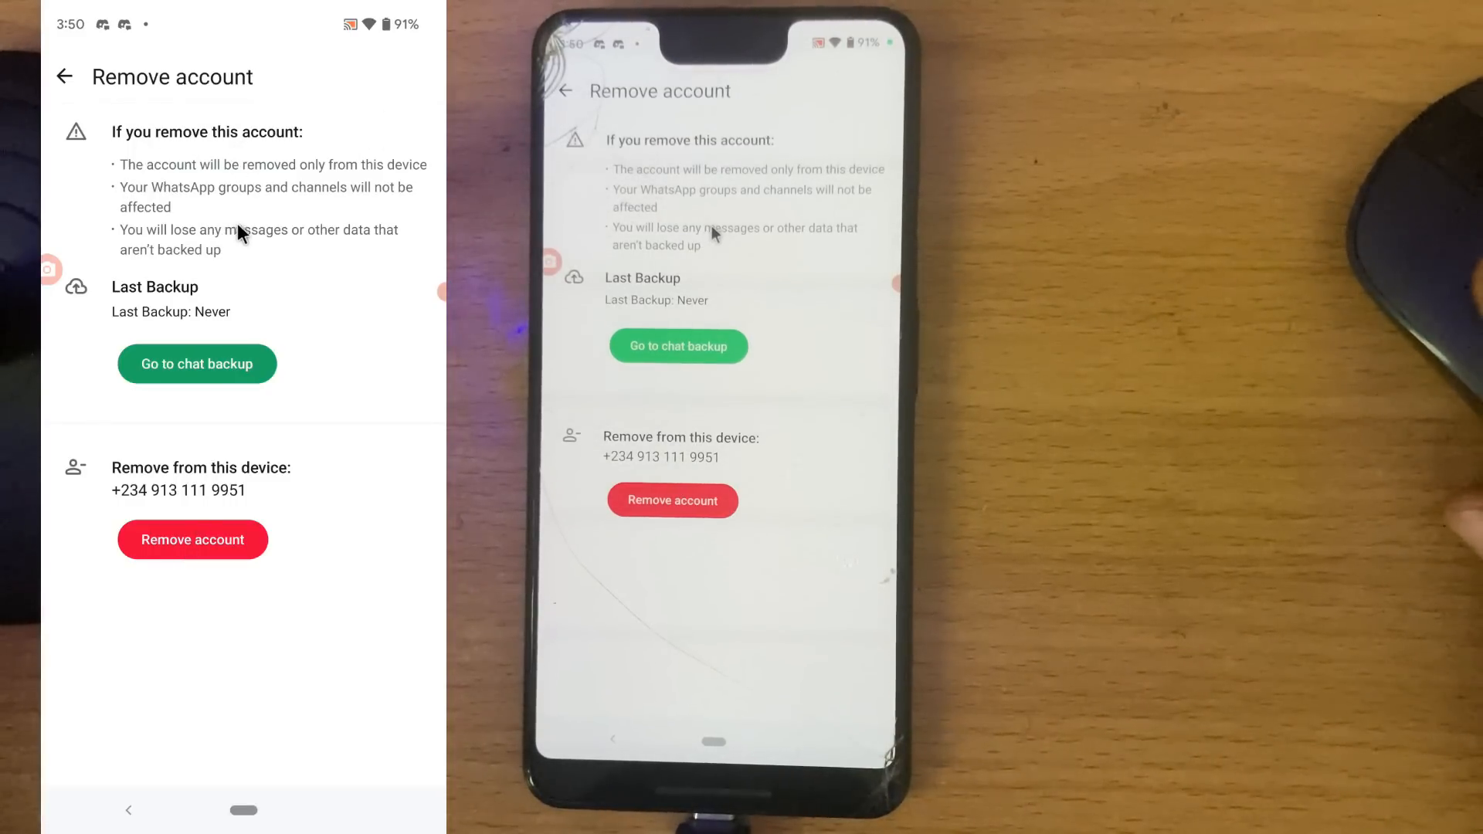
- Press the red Remove account button and accept both Remove confirmation dialogs
{"action": "left_click", "coordinate": [192, 539]}
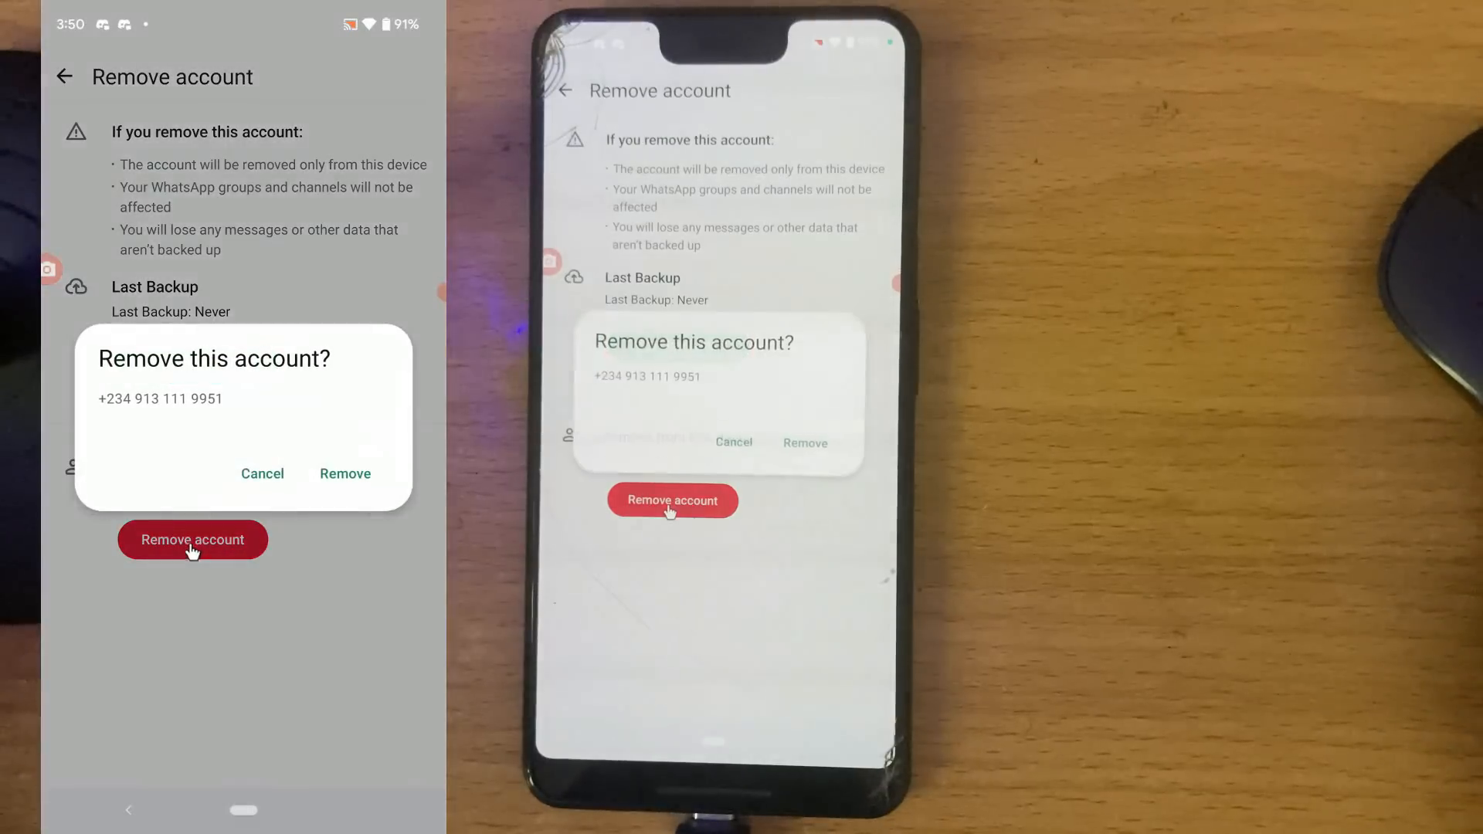
{"action": "mouse_move", "coordinate": [304, 419]}
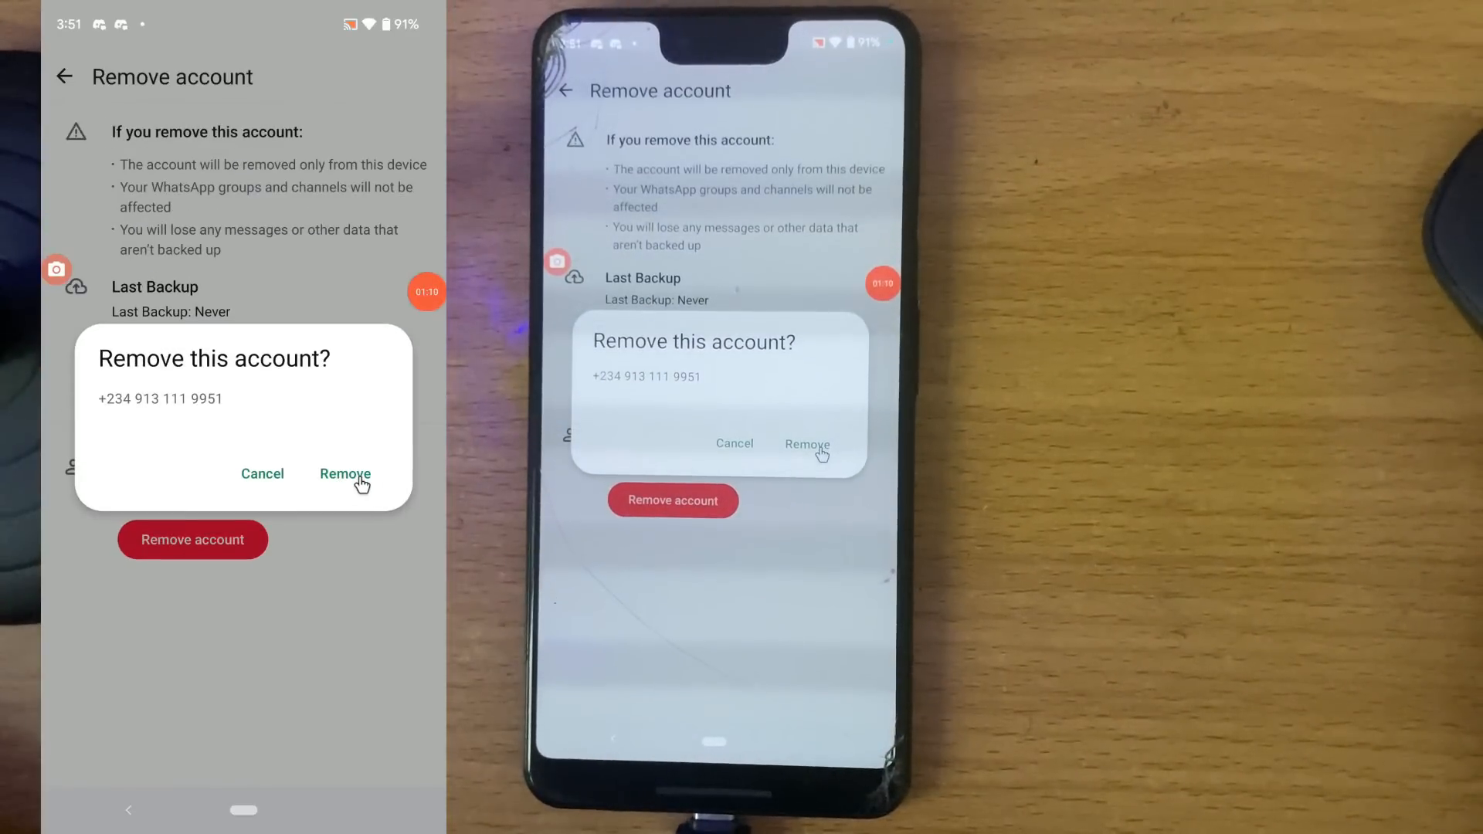
{"action": "left_click", "coordinate": [346, 474]}
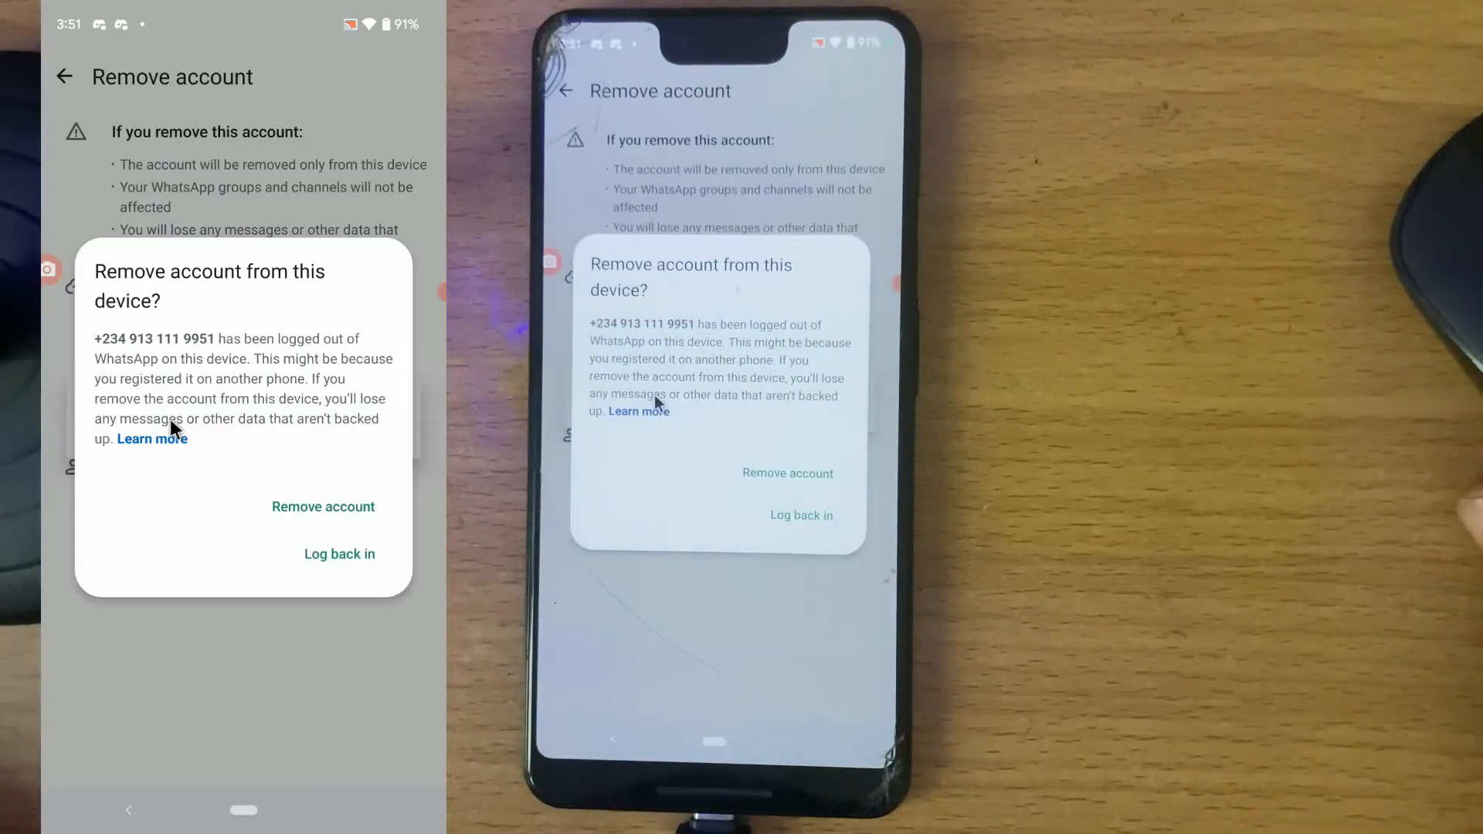
{"action": "mouse_move", "coordinate": [324, 534]}
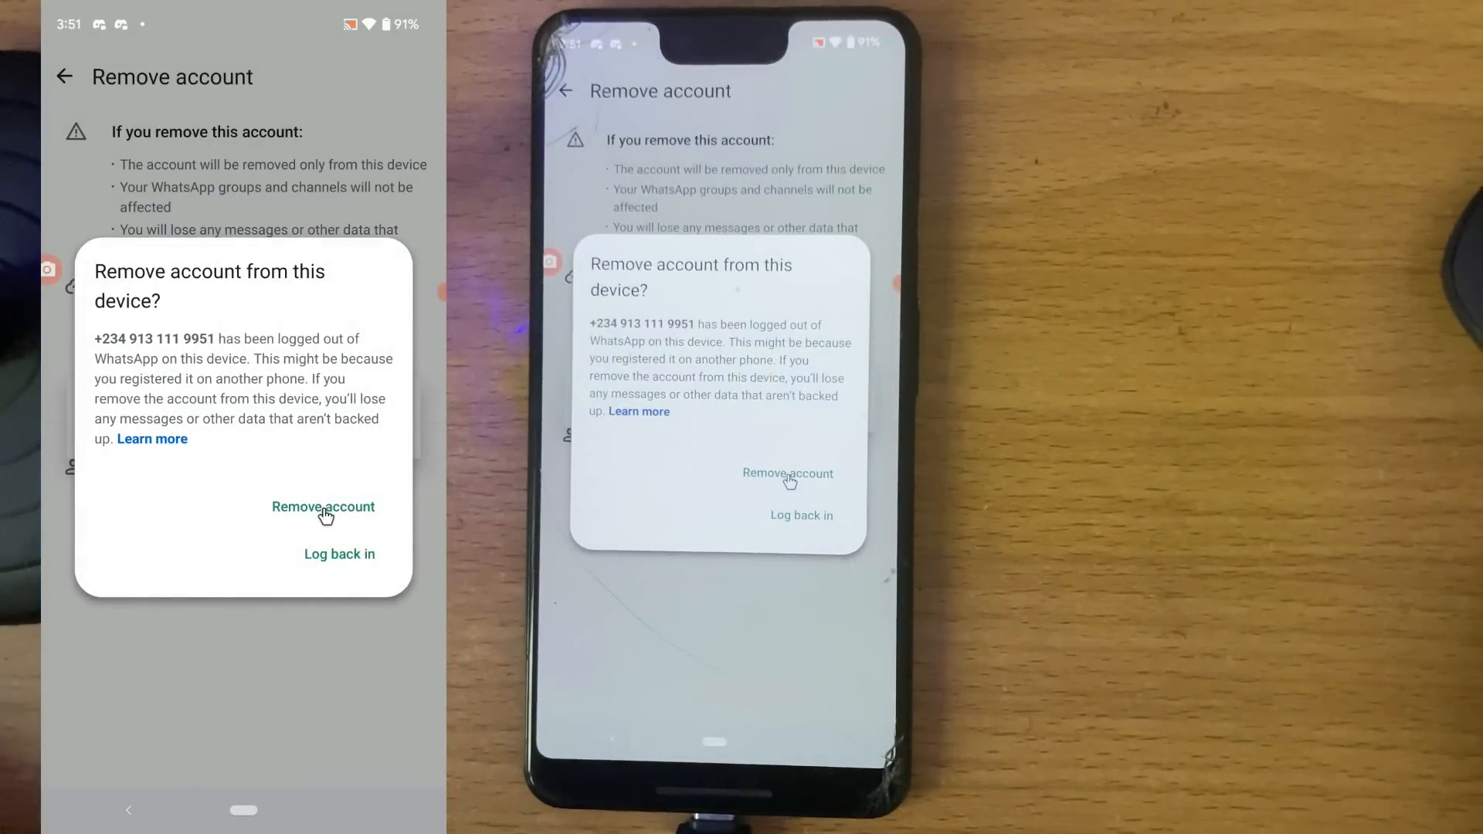
{"action": "left_click", "coordinate": [323, 507]}
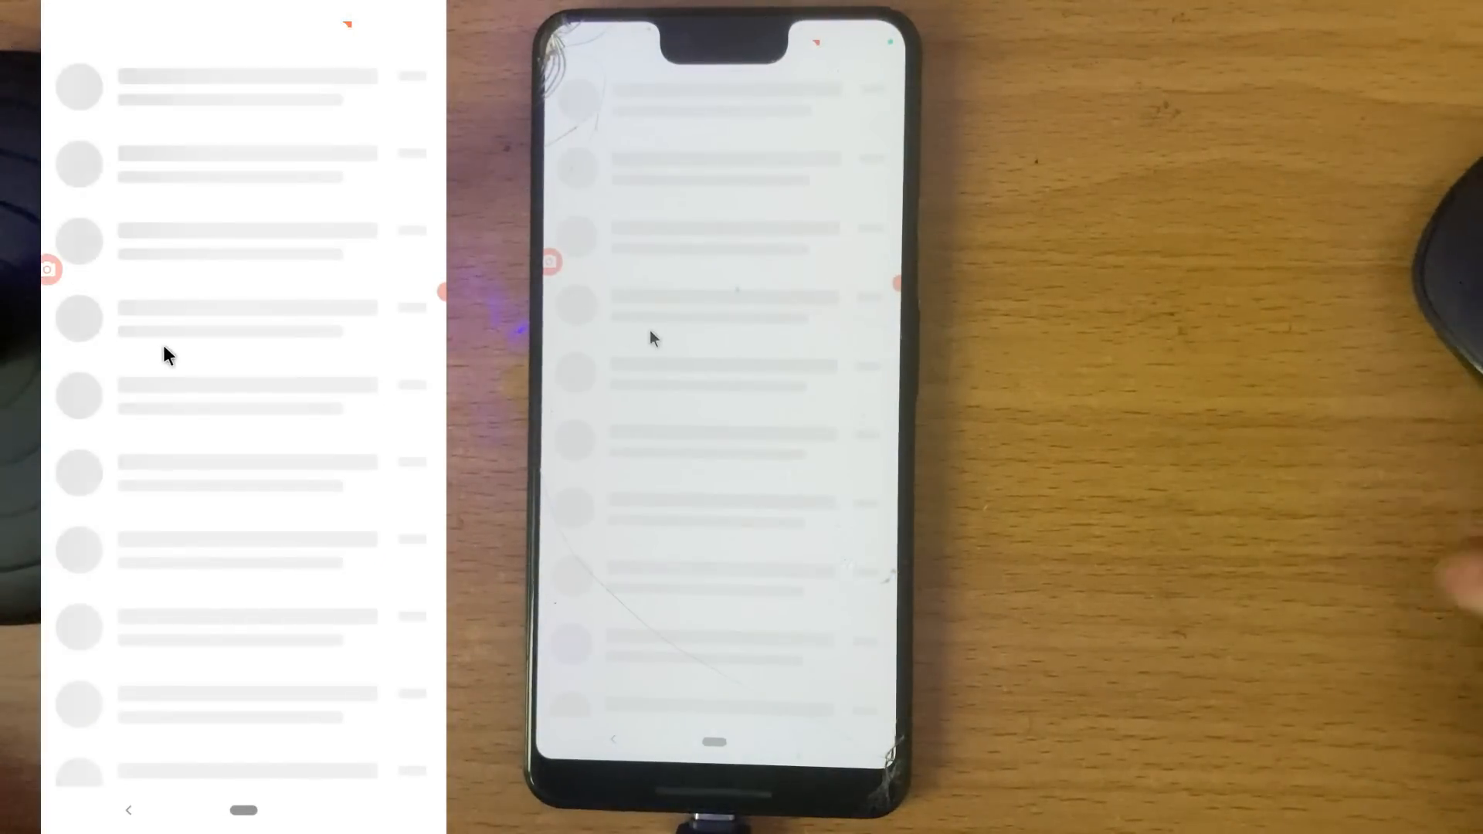